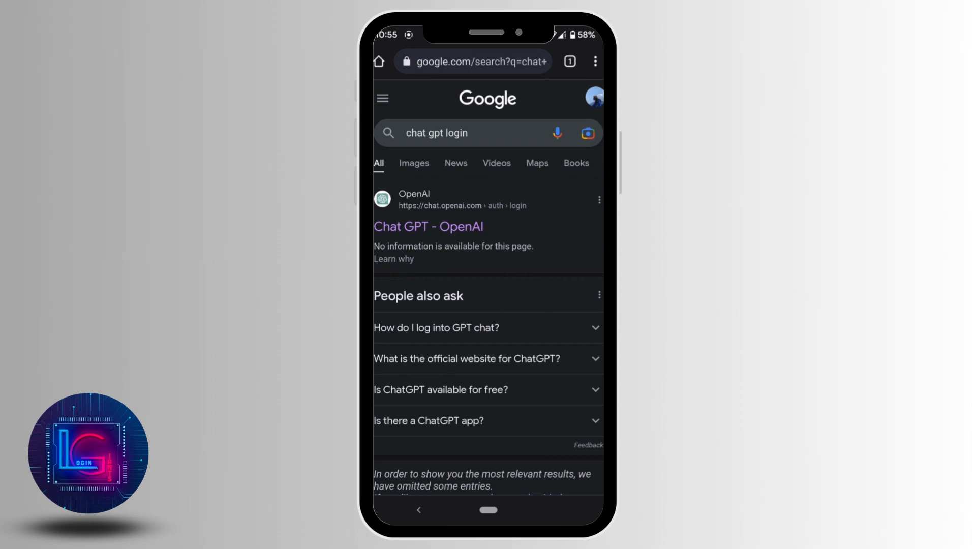
- Reach chat.openai.com in Chrome's per-site settings and clear and reset its stored data
left_click(595, 62)
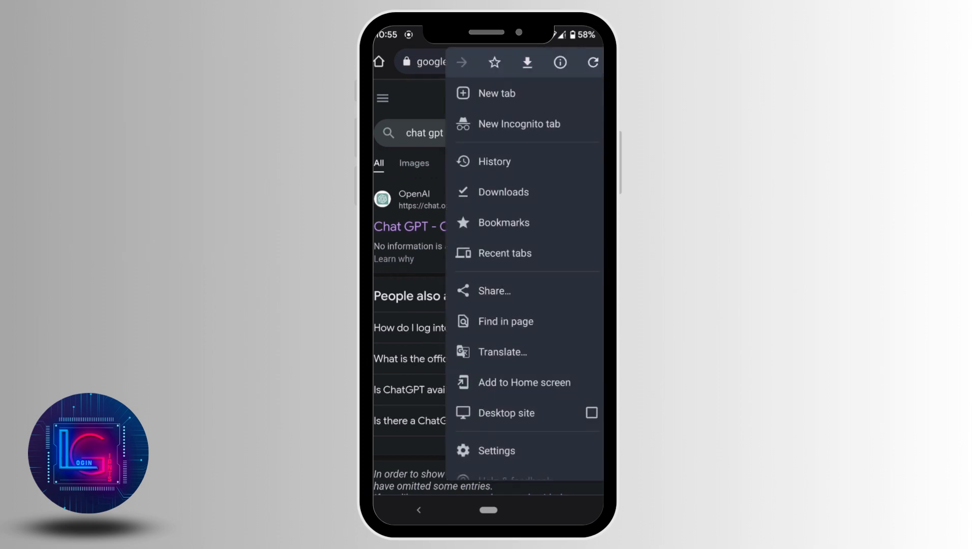
left_click(496, 450)
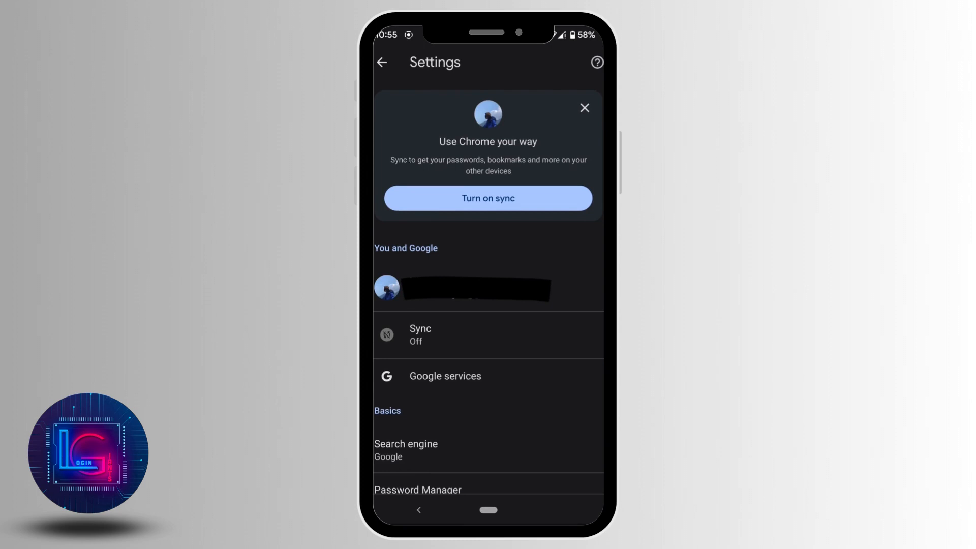
scroll("down", 3)
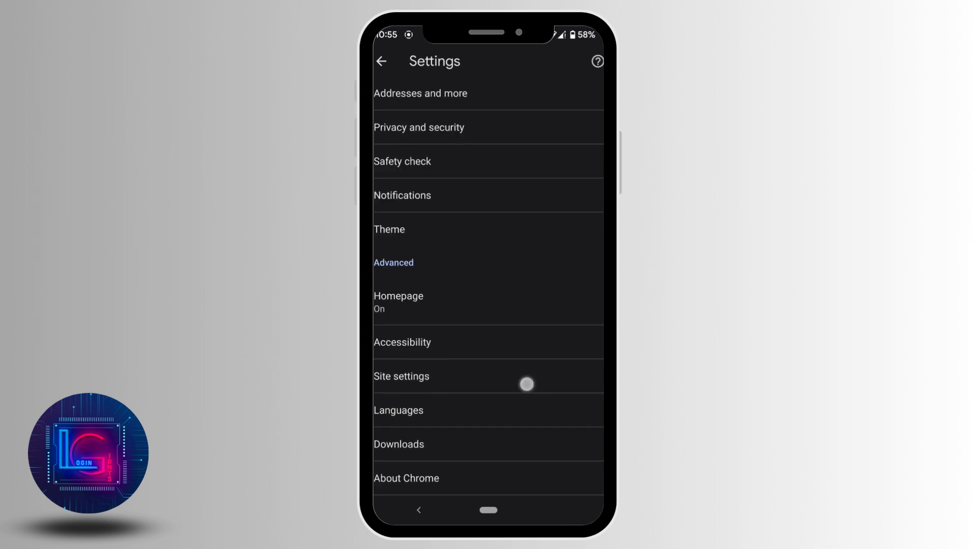
left_click(402, 376)
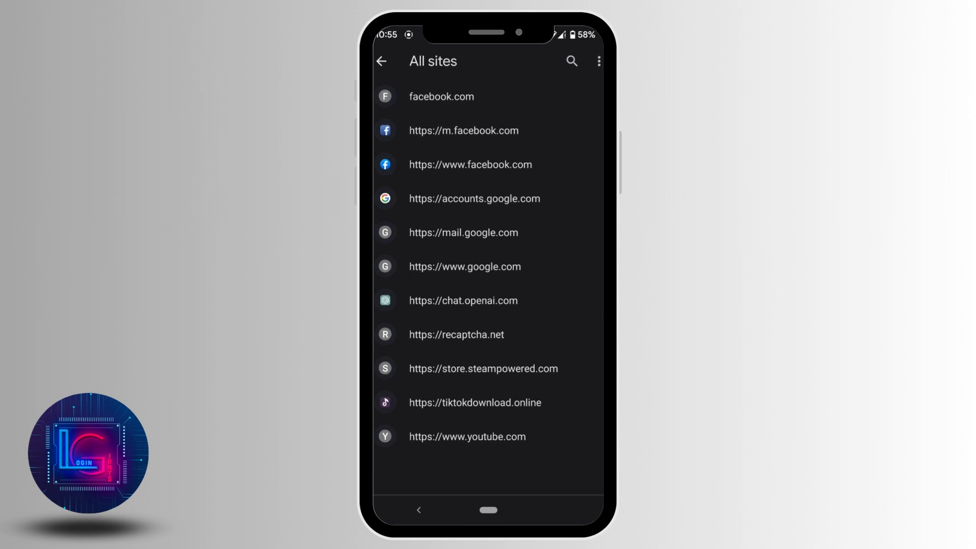
left_click(462, 300)
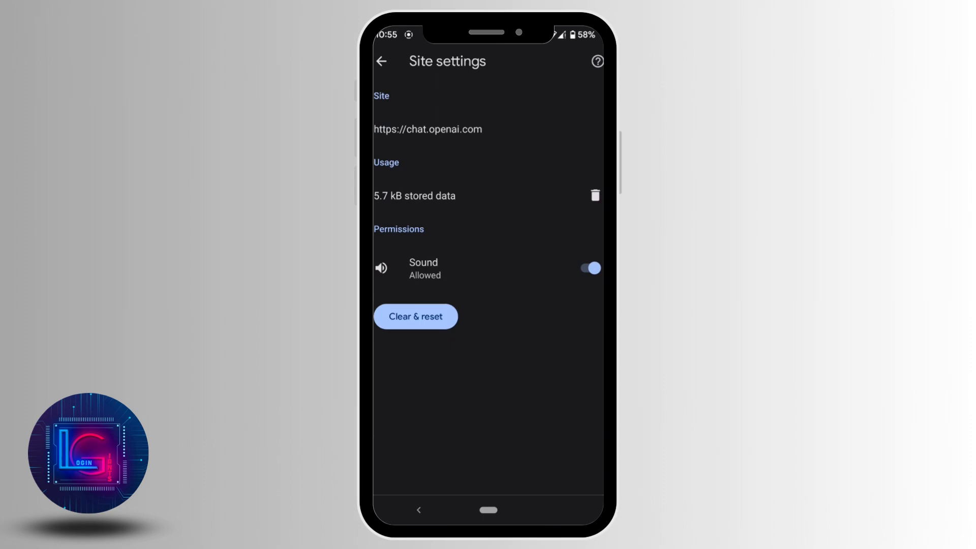
left_click(415, 316)
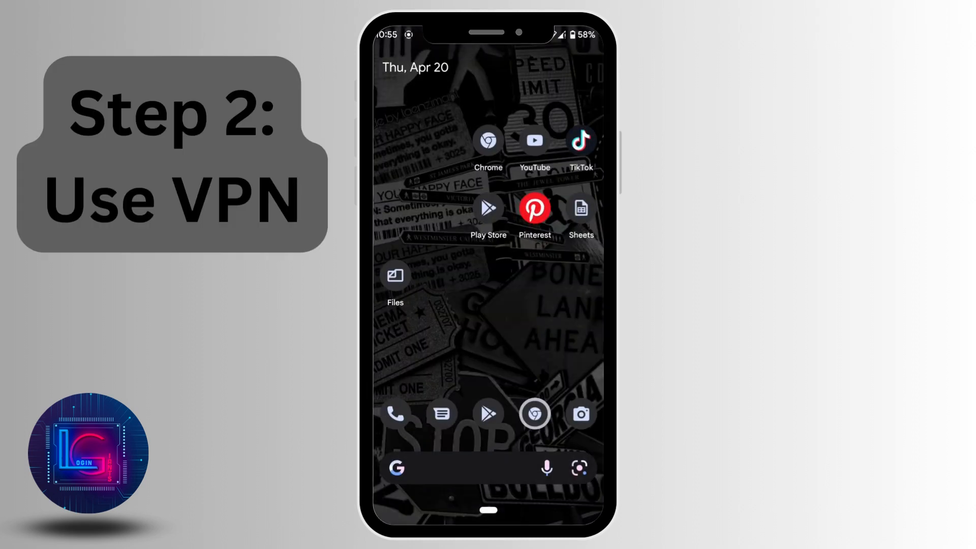
- Search Play Store for 'vpn', install VPN - Super Unlimited Proxy and launch it
left_click(488, 208)
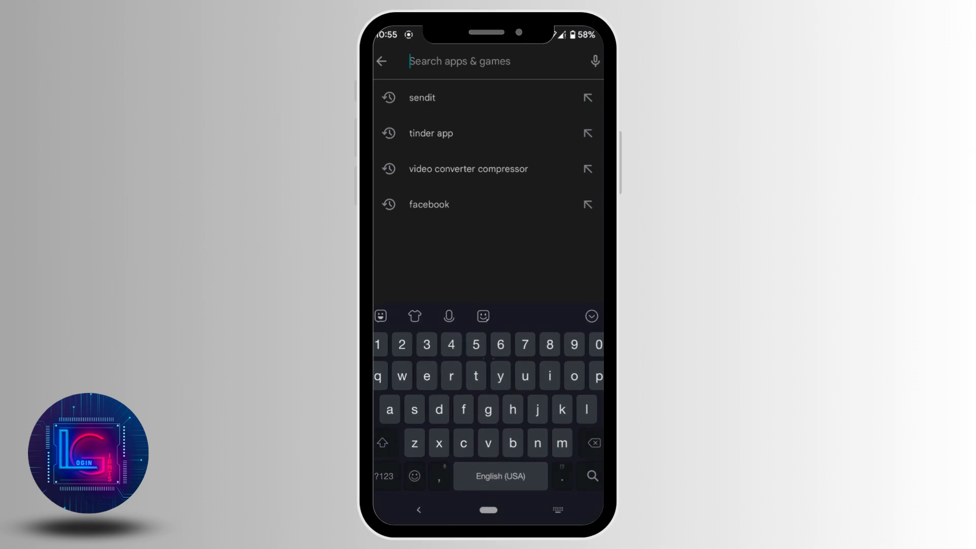
type("vpn")
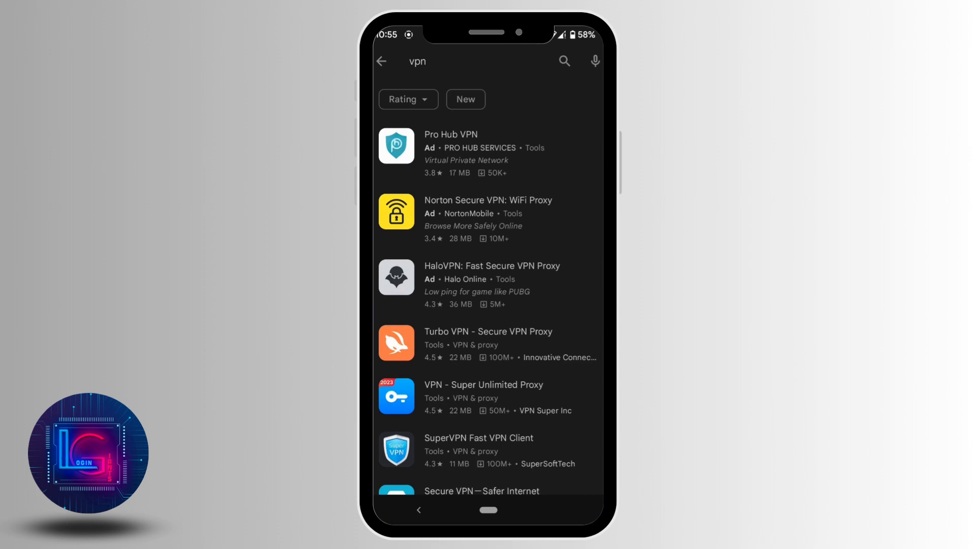
left_click(511, 401)
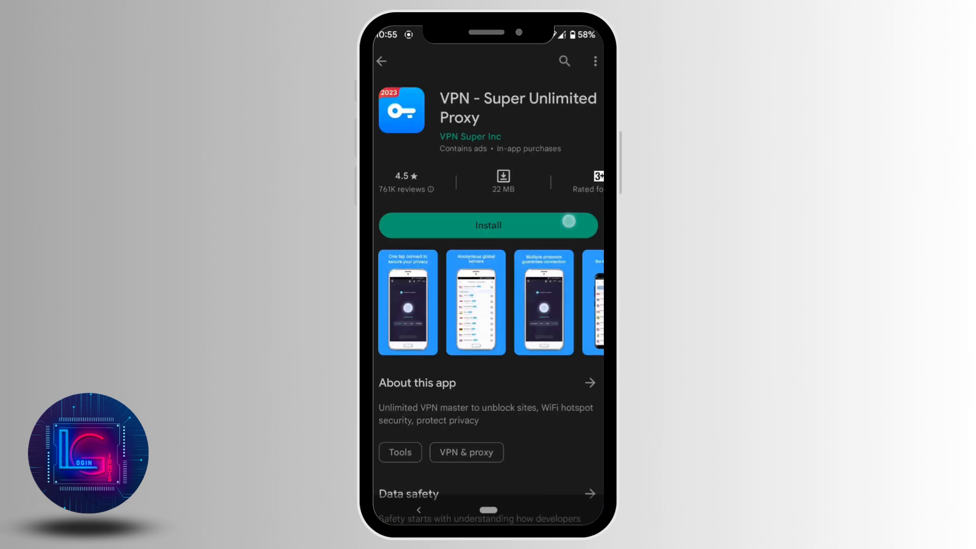
left_click(488, 226)
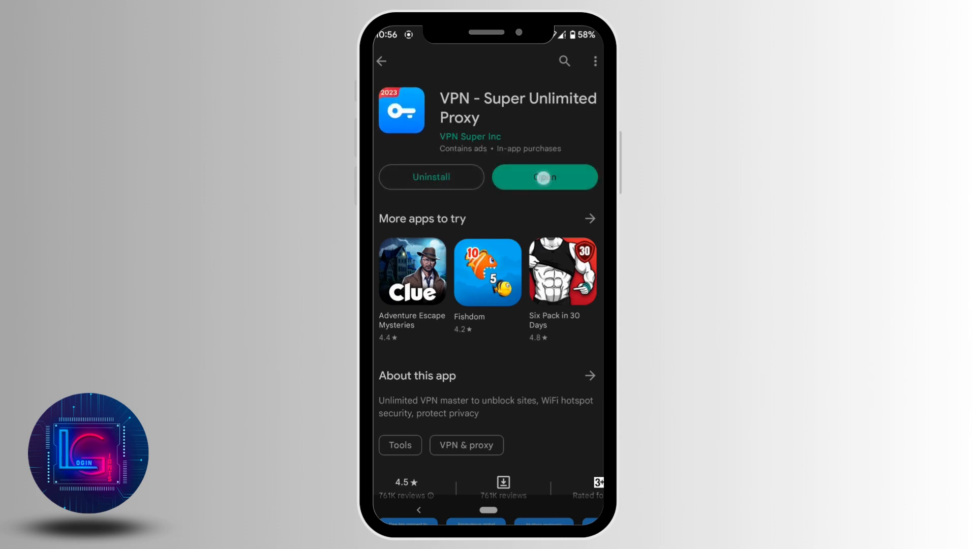
left_click(544, 176)
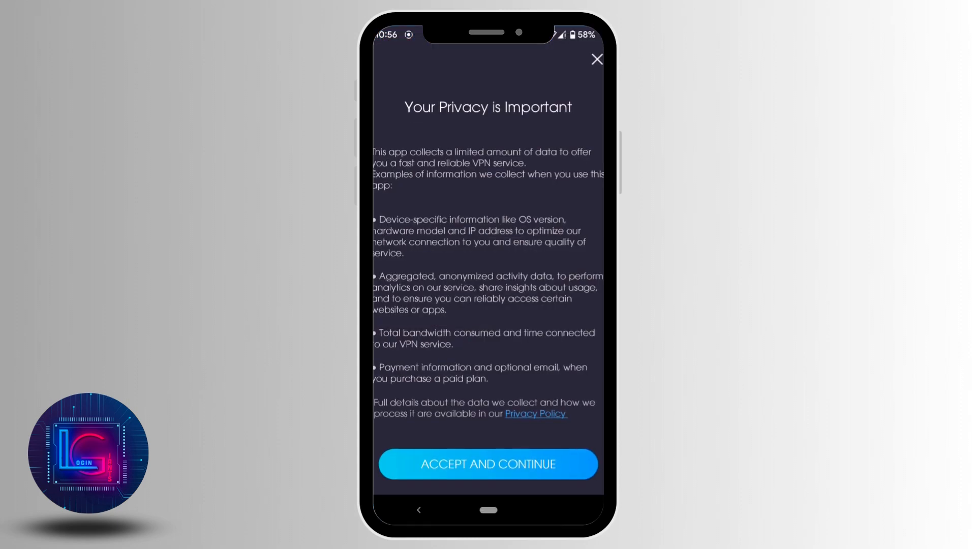
- Accept VPN Super's privacy terms, choose a server location and approve the connection request
left_click(488, 463)
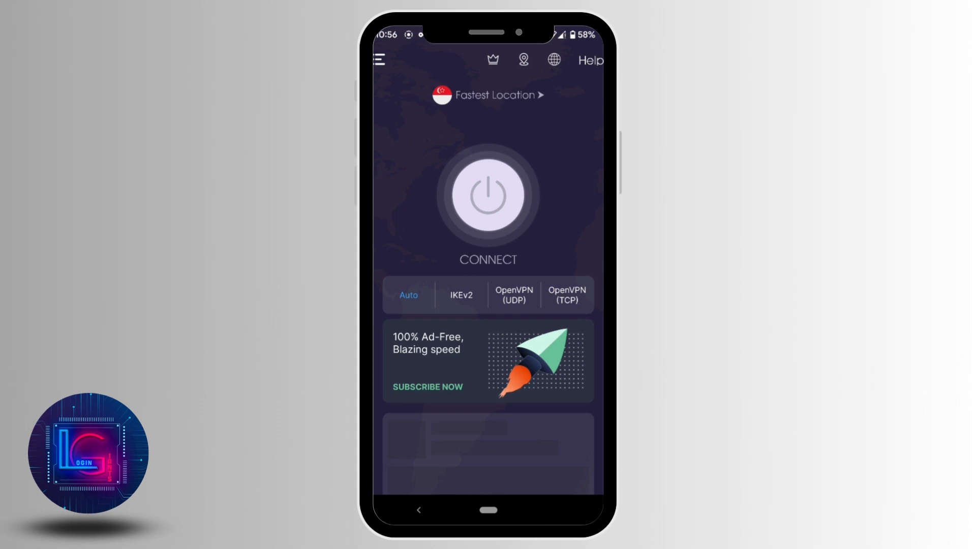
left_click(489, 96)
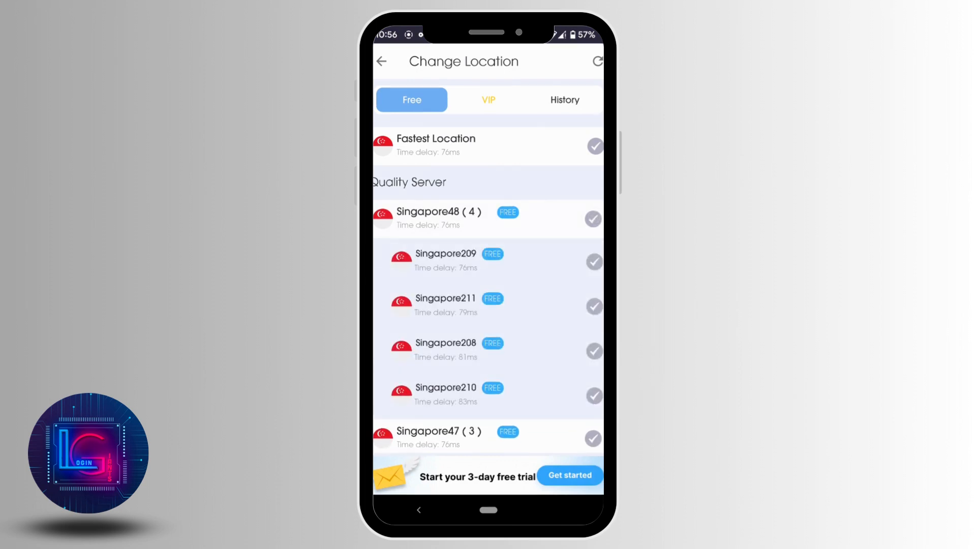
scroll("down", 3)
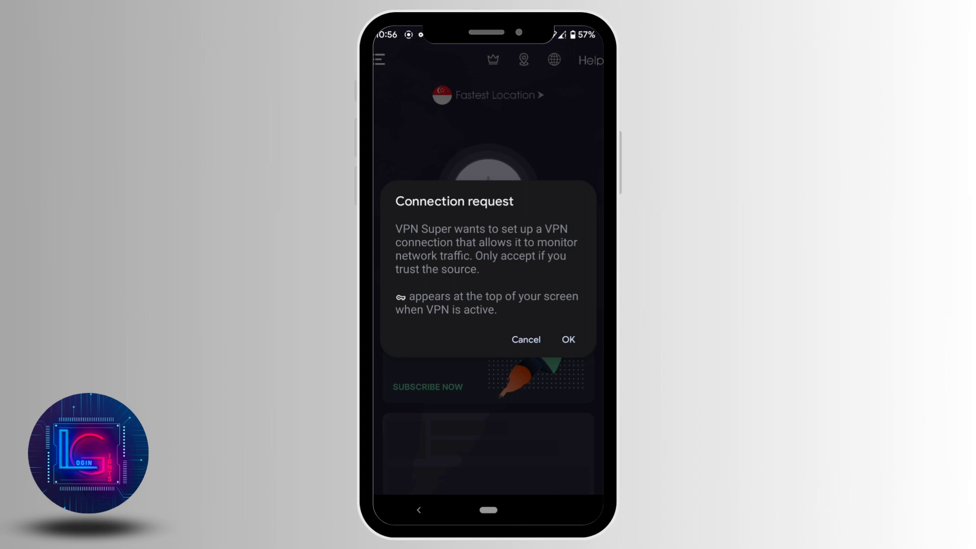
left_click(567, 340)
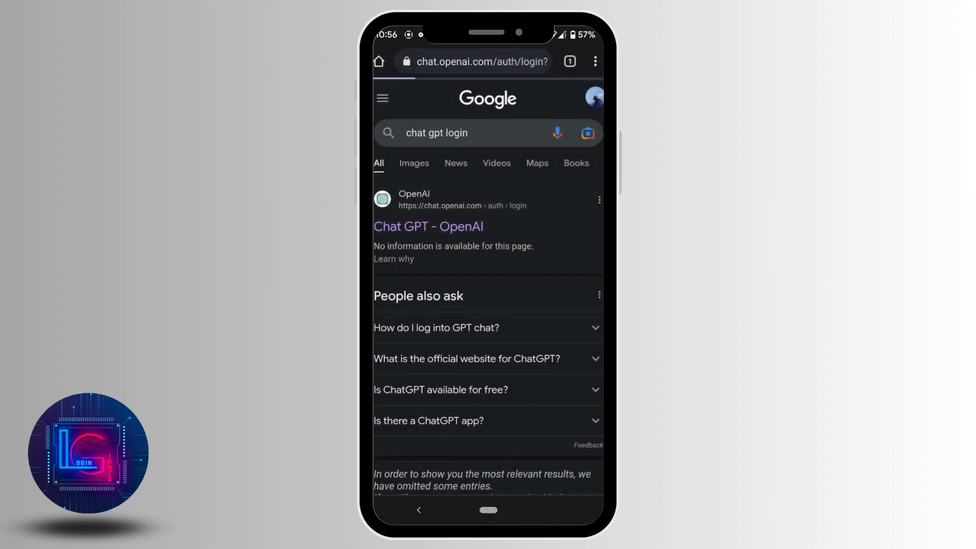
- Open the ChatGPT - OpenAI result and start Log in to reach the email sign-in page
left_click(428, 226)
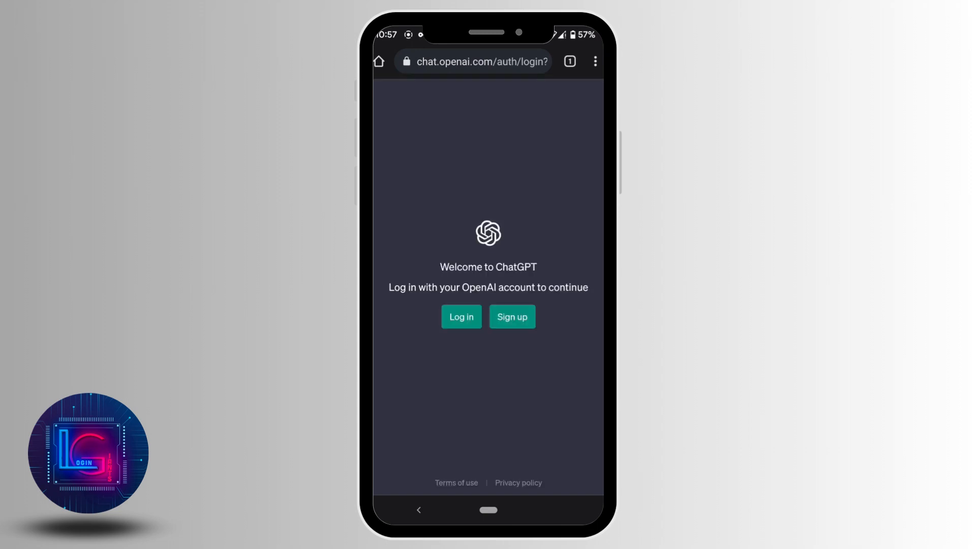
left_click(460, 316)
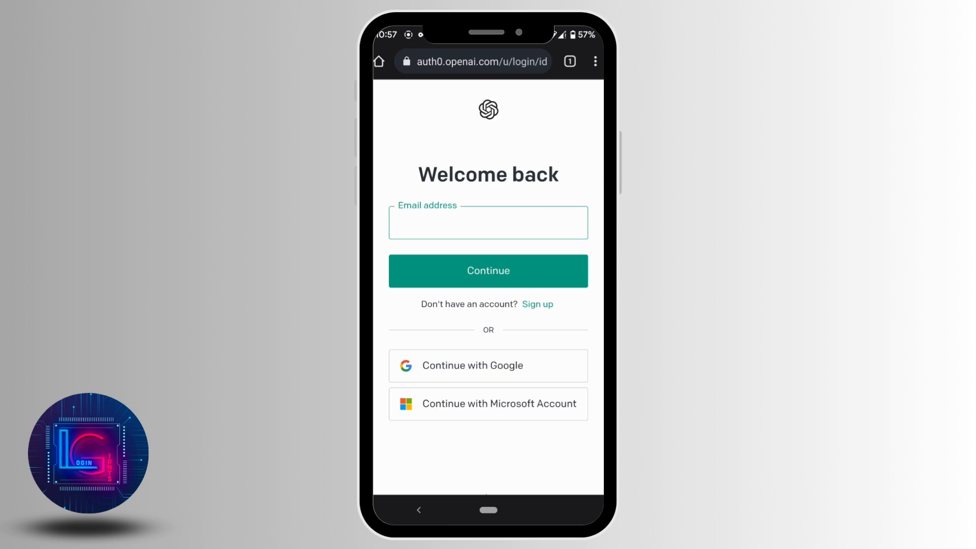
left_click(488, 223)
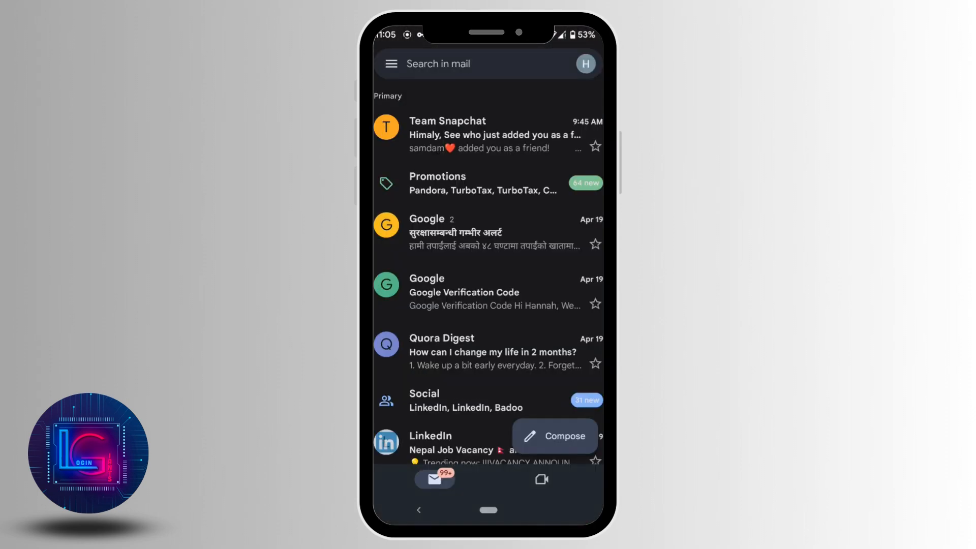
left_click(553, 437)
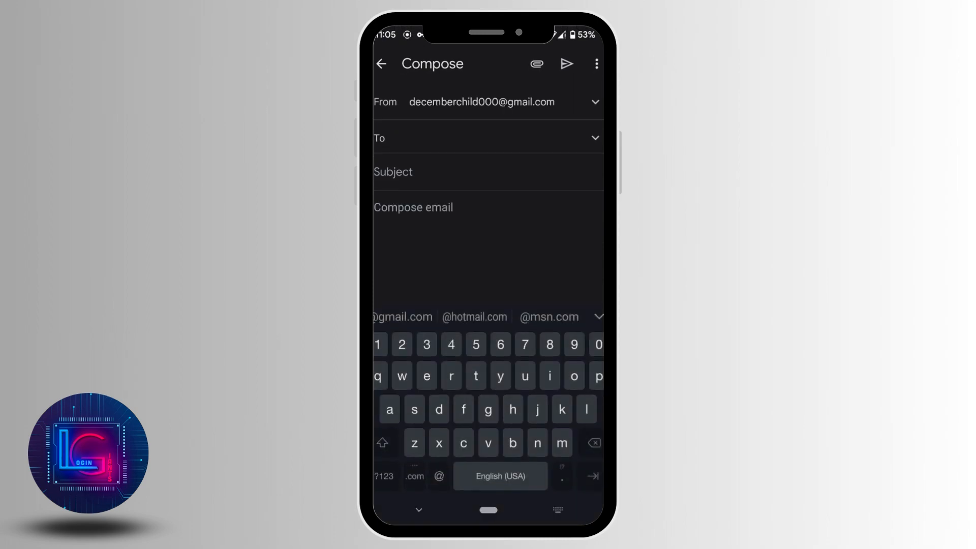
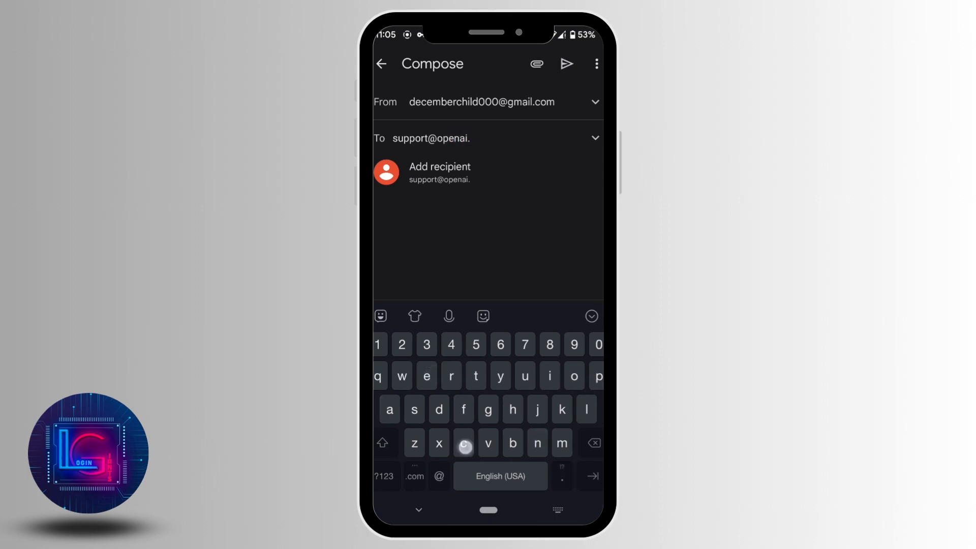
left_click(439, 173)
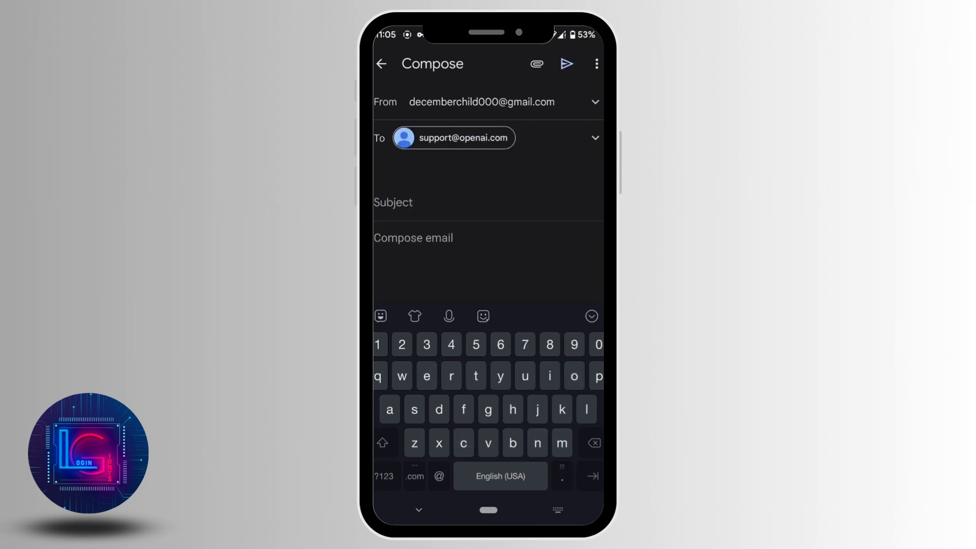
type("Account recover")
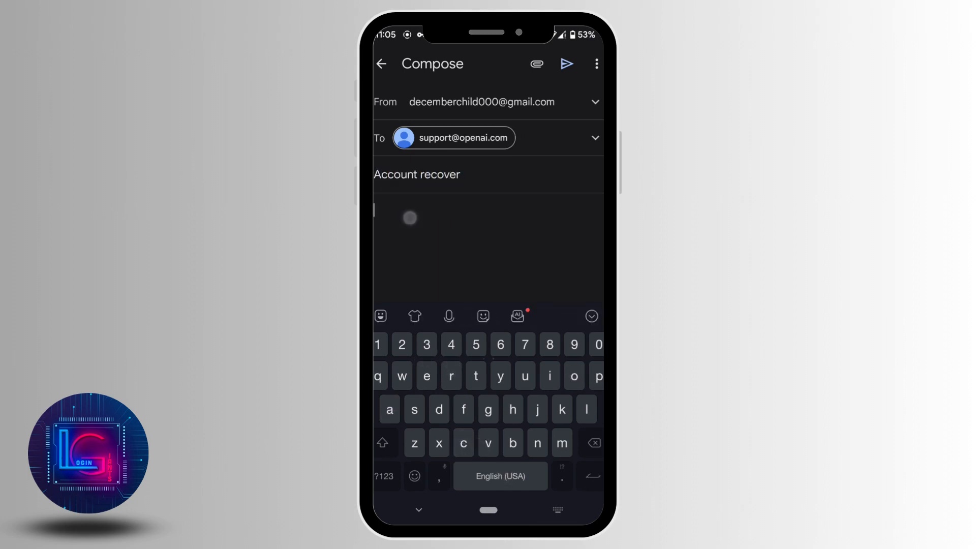
type("I'm not being able to login to my chatgpt account. Please help recover my account.")
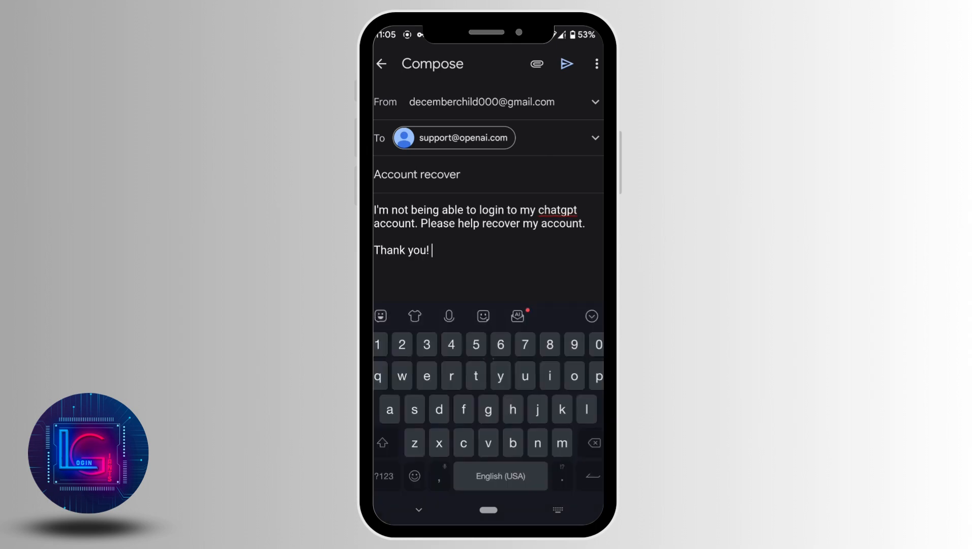